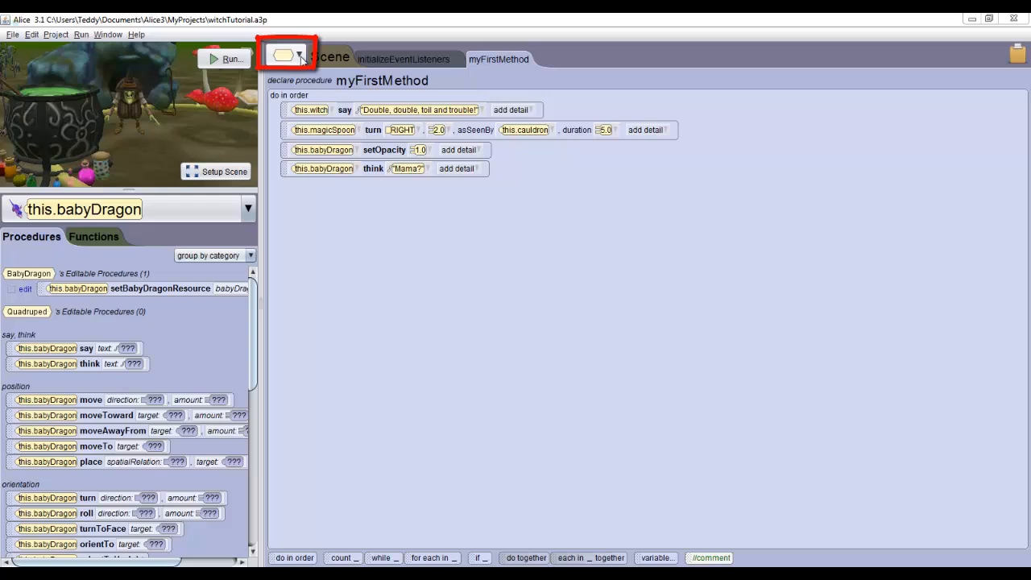
Create a new empty Witch procedure named celebrate via the class dropdown.
{"action": "left_click", "coordinate": [283, 54]}
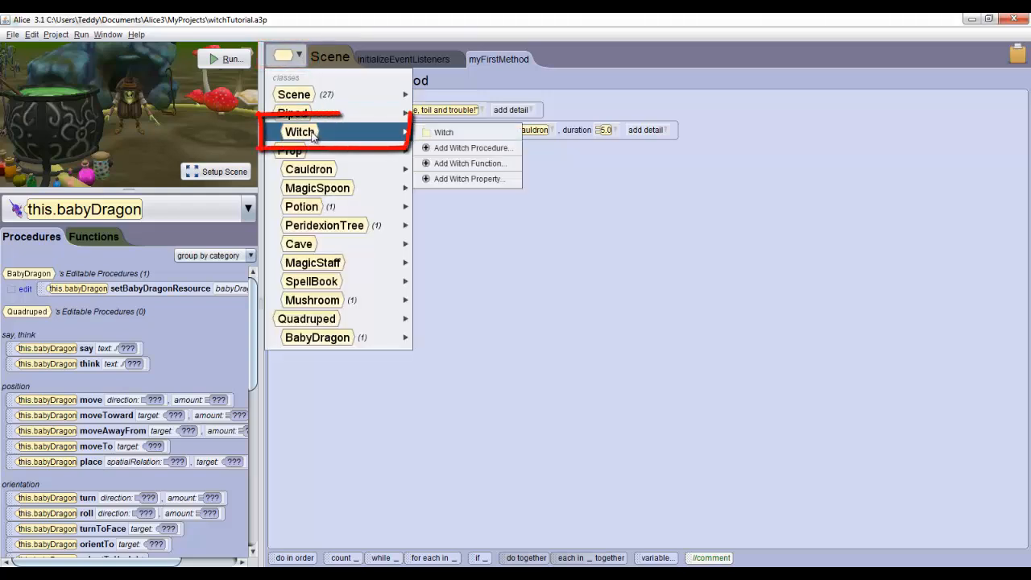
{"action": "mouse_move", "coordinate": [472, 148]}
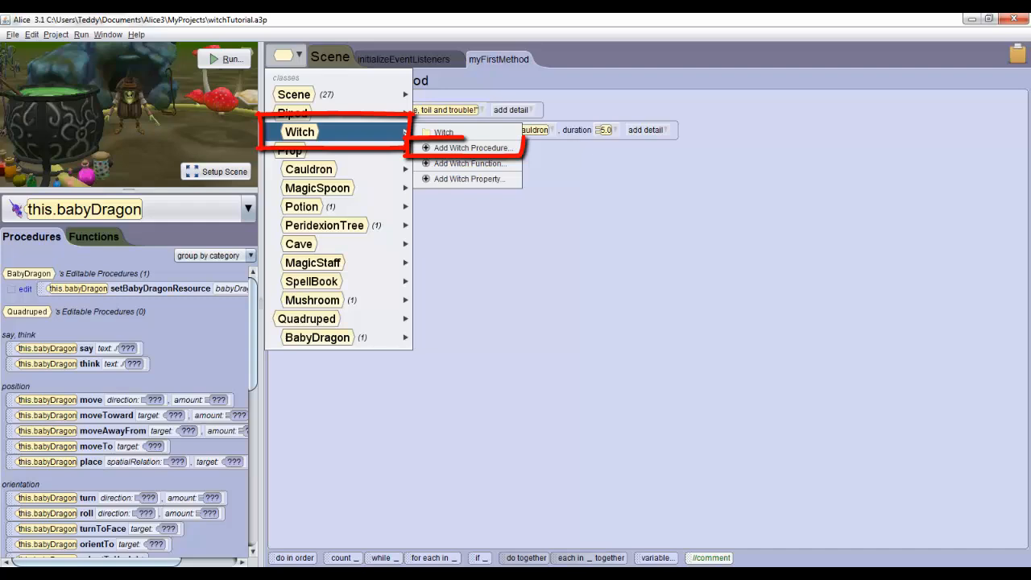
{"action": "mouse_move", "coordinate": [471, 148]}
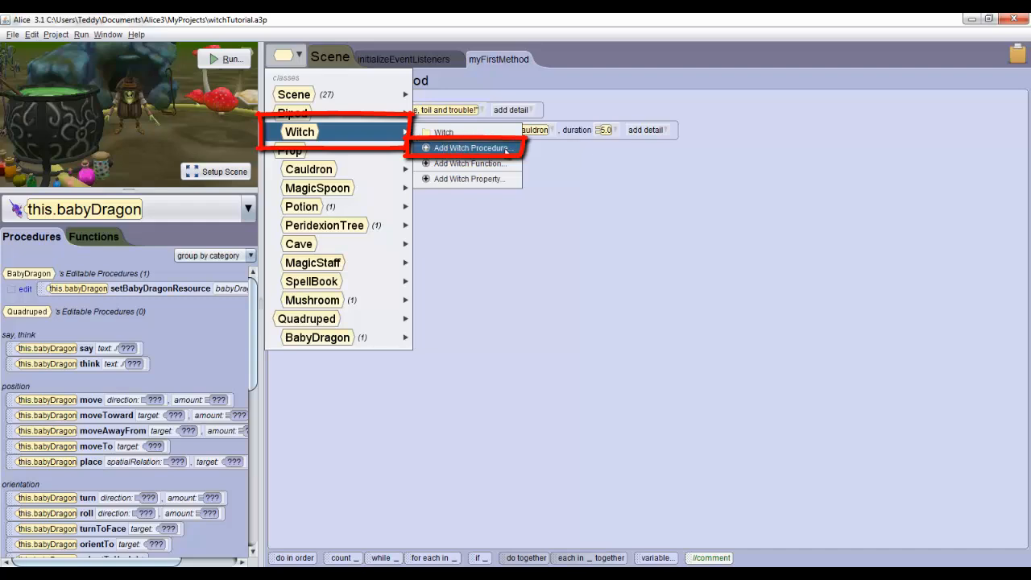
{"action": "left_click", "coordinate": [471, 149]}
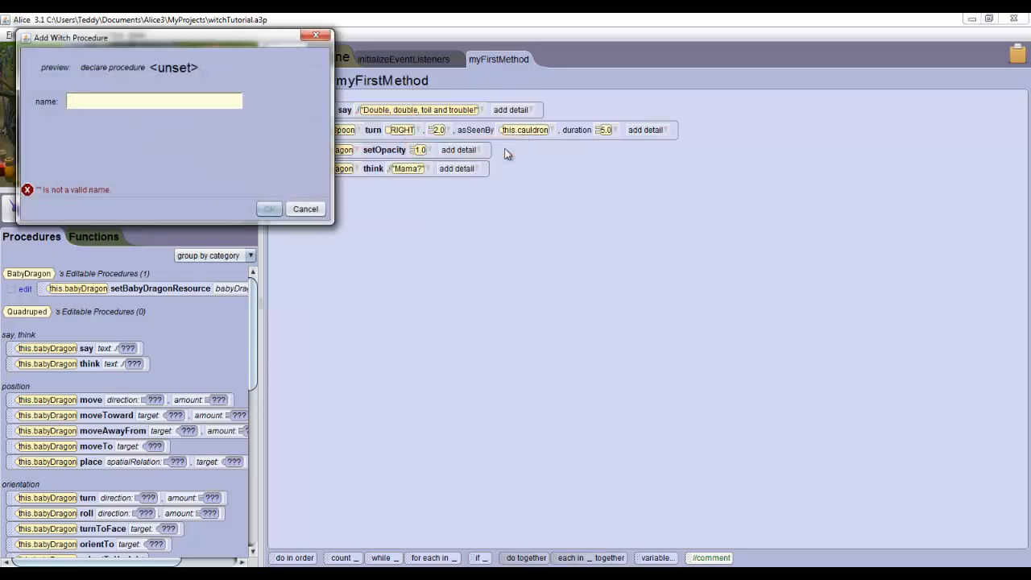
{"action": "type", "text": "celebrate"}
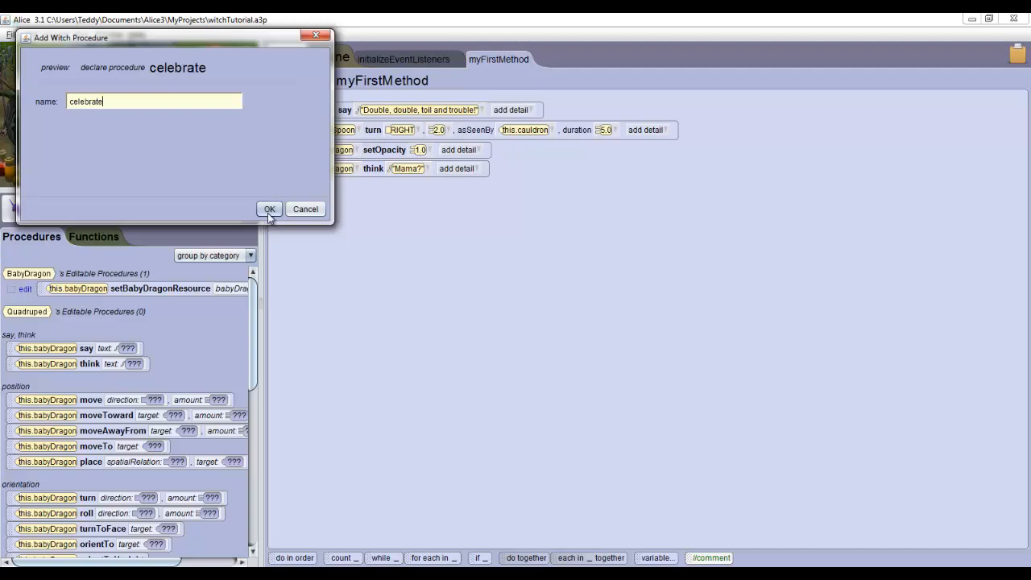
{"action": "left_click", "coordinate": [271, 210]}
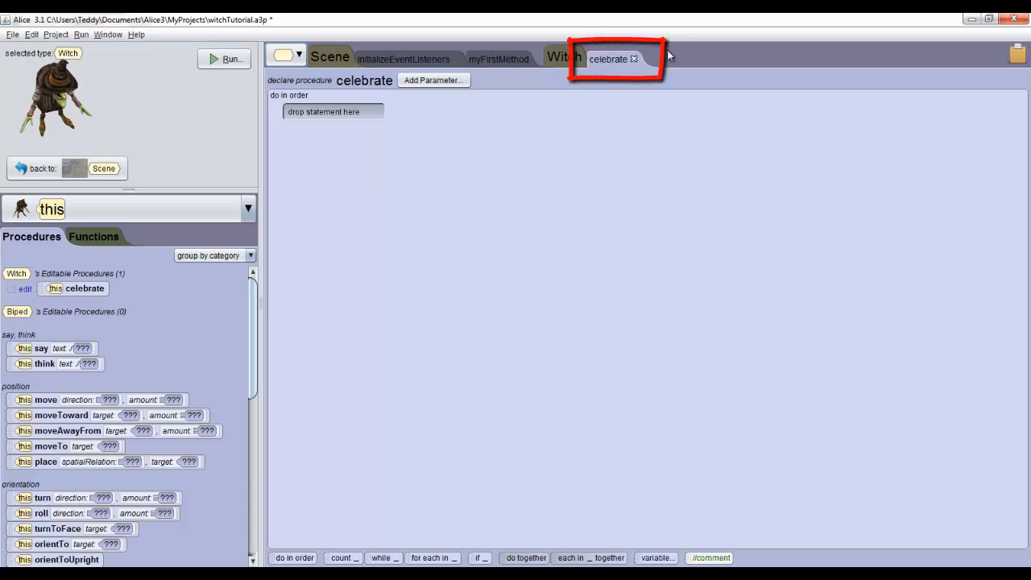
{"action": "mouse_move", "coordinate": [64, 95]}
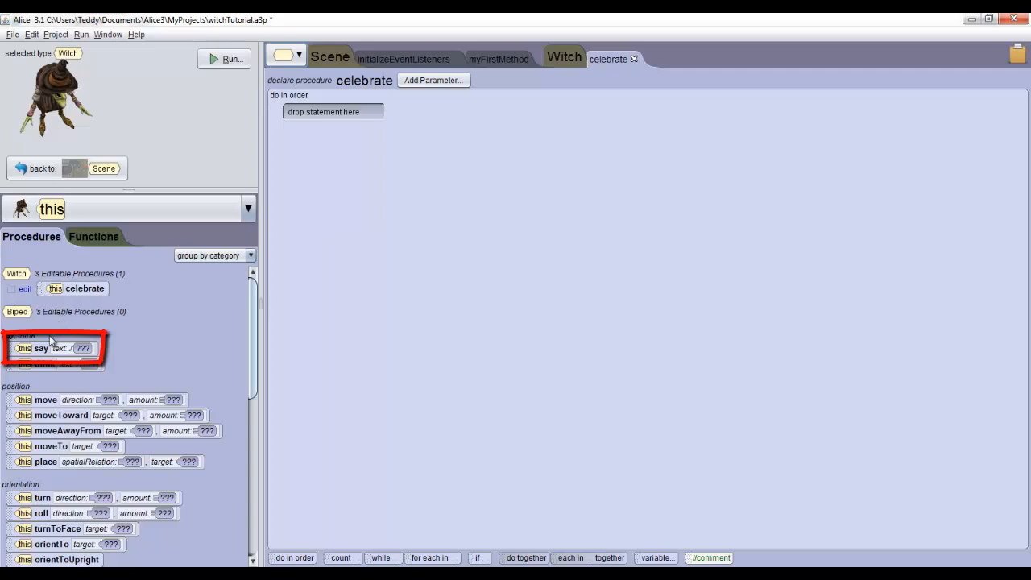
Add a say statement with custom text "YES! I AM INVINCIBLE!" to celebrate.
{"action": "left_click_drag", "start_coordinate": [51, 348], "coordinate": [197, 290]}
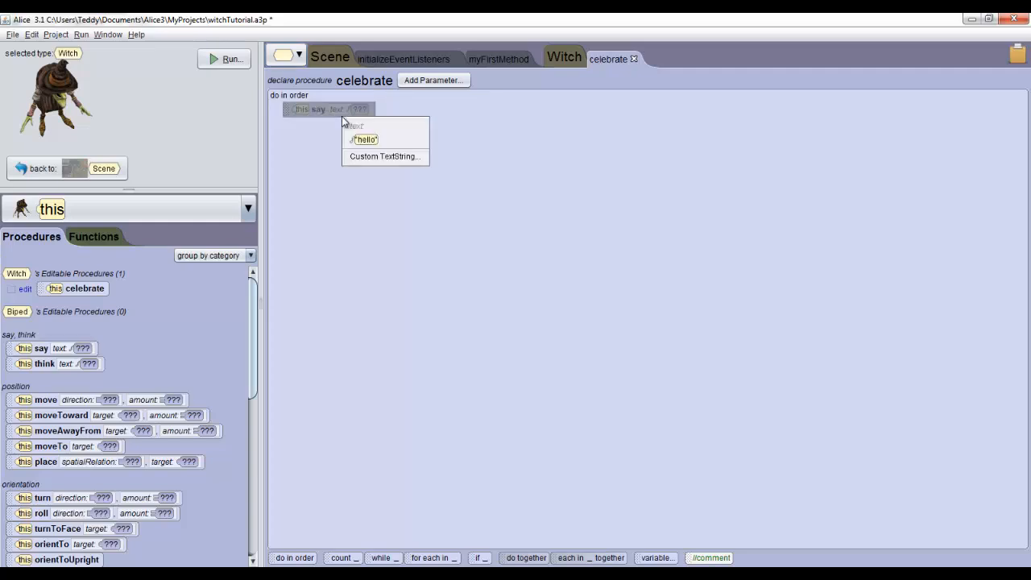
{"action": "mouse_move", "coordinate": [384, 156]}
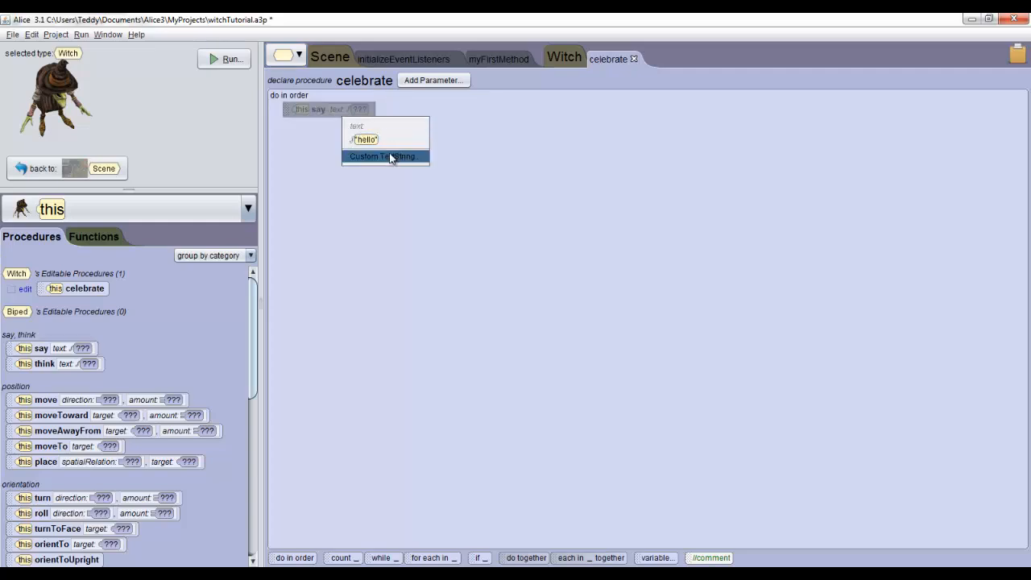
{"action": "left_click", "coordinate": [381, 155]}
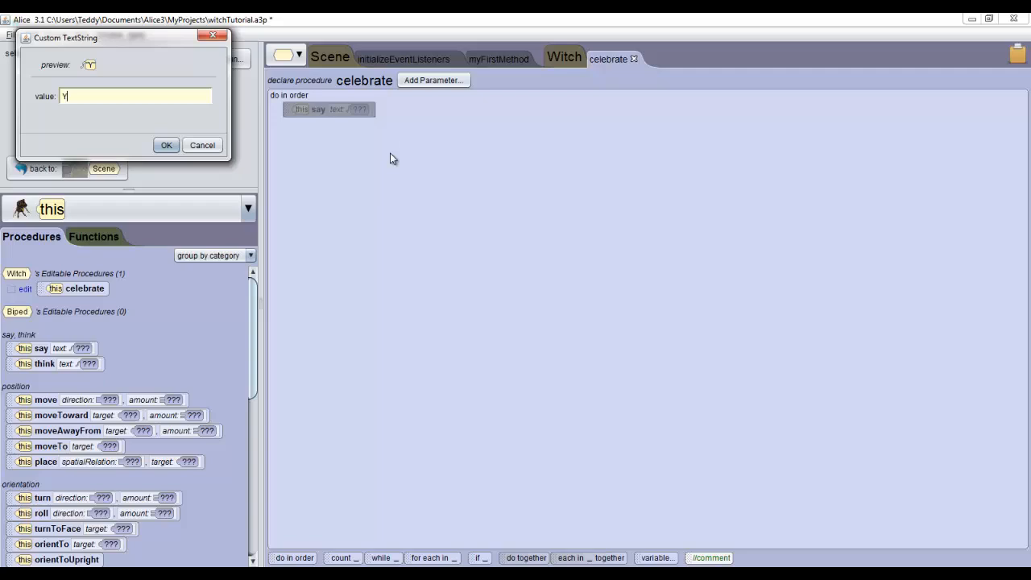
{"action": "type", "text": "ES! I AM"}
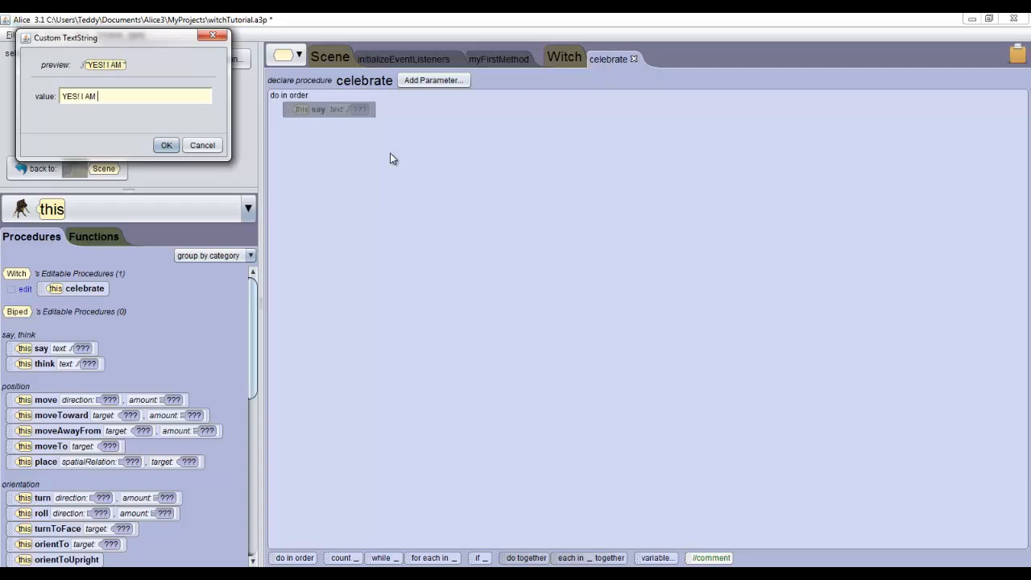
{"action": "type", "text": "INVINCIBLE!"}
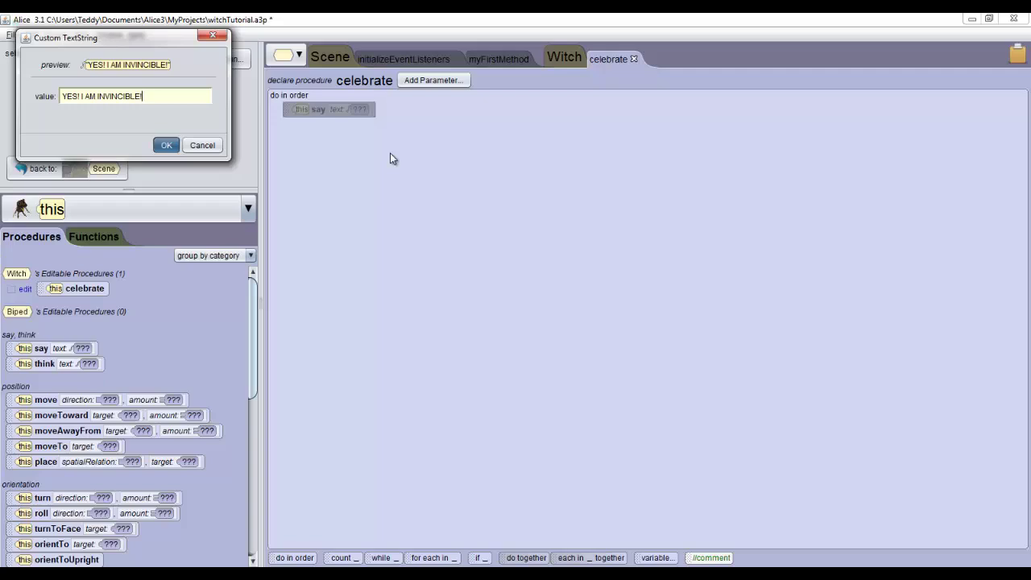
{"action": "left_click", "coordinate": [166, 145]}
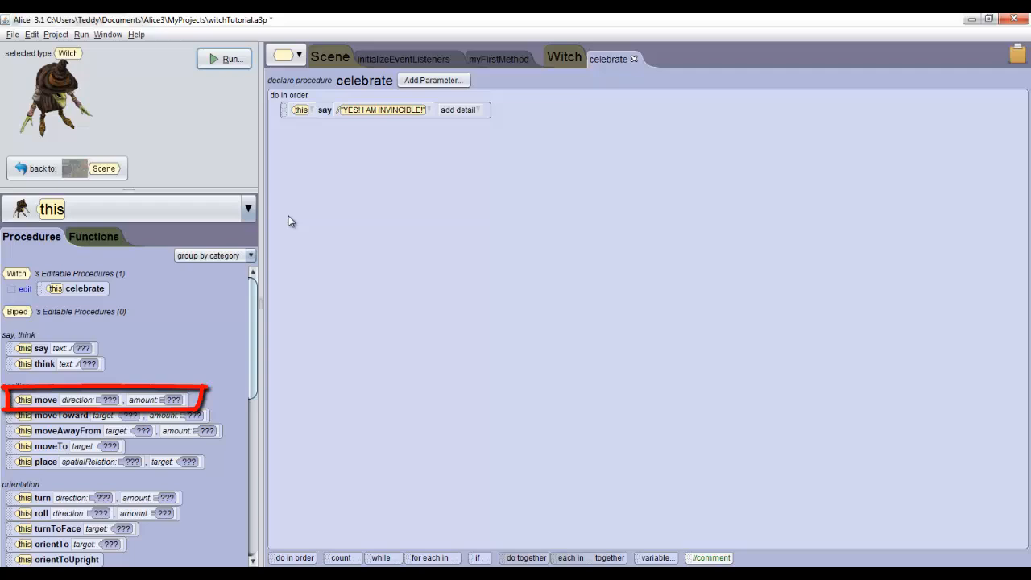
{"action": "mouse_move", "coordinate": [97, 339]}
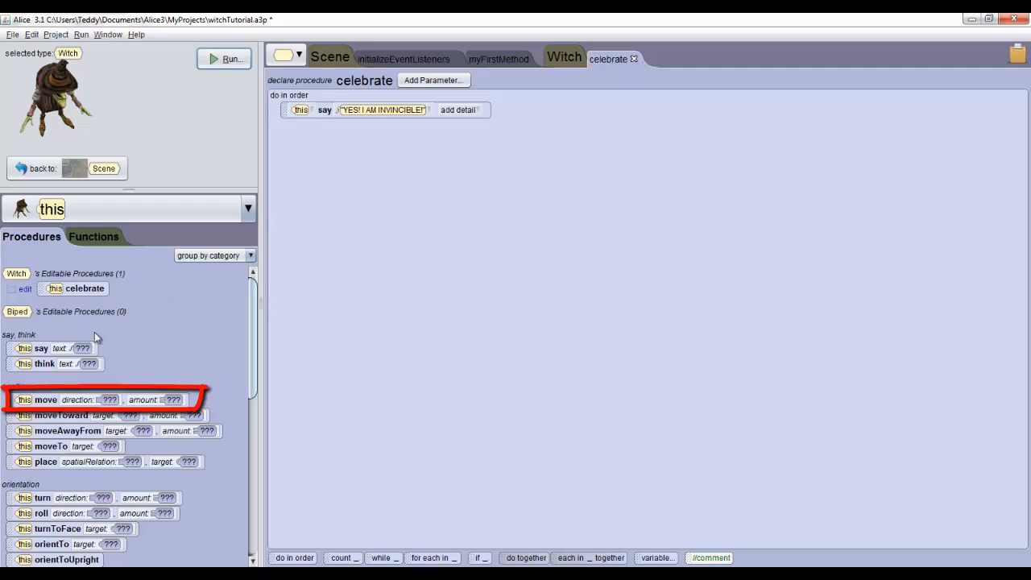
{"action": "mouse_move", "coordinate": [50, 399]}
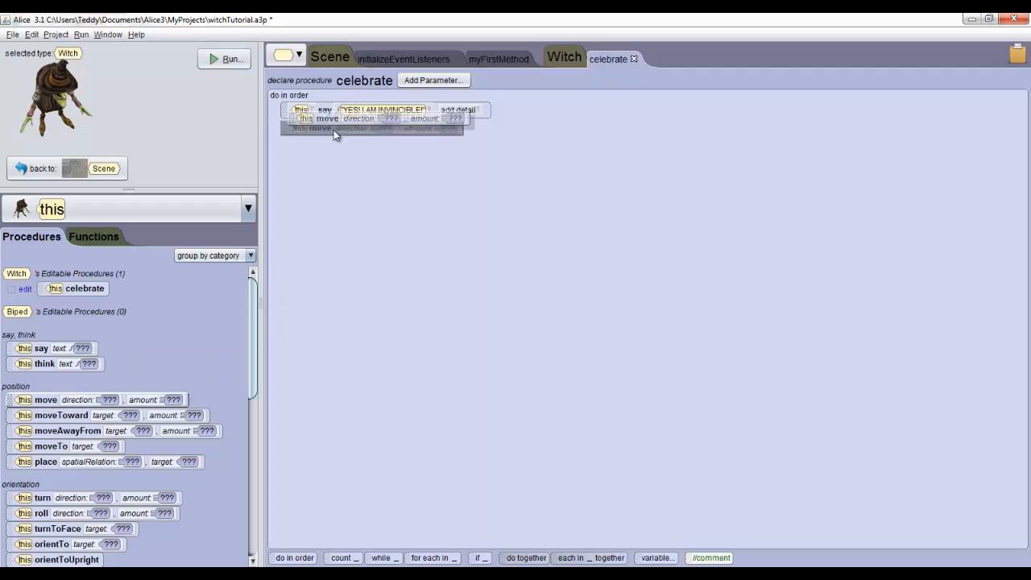
Add a move statement under the say, with direction UP and amount 1.0.
{"action": "left_click", "coordinate": [357, 128]}
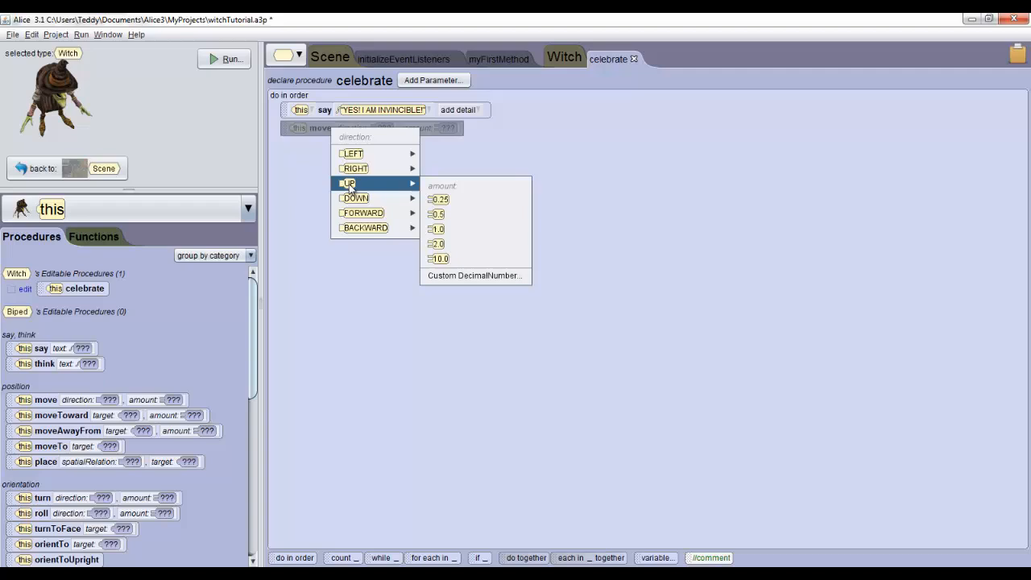
{"action": "mouse_move", "coordinate": [438, 214]}
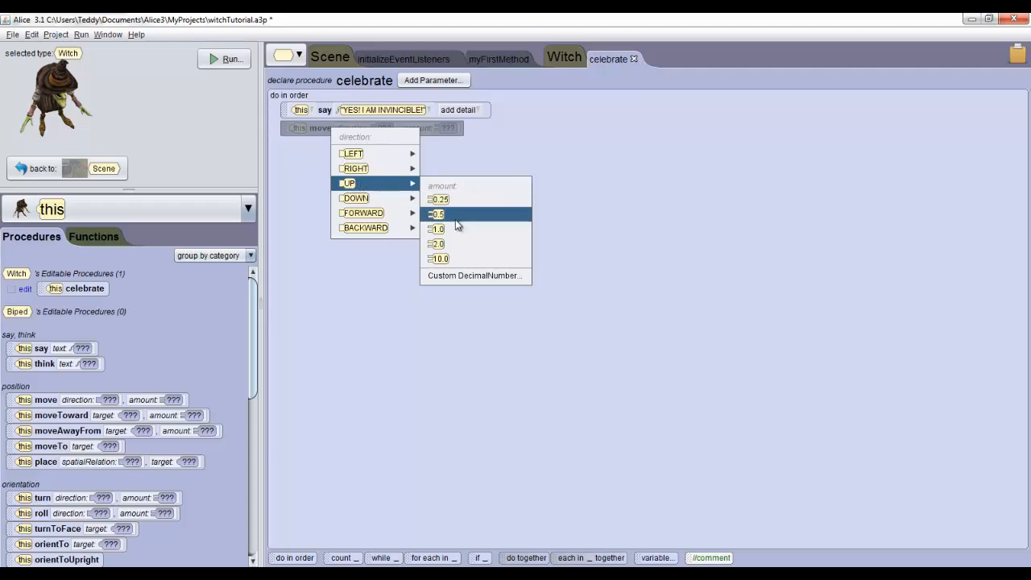
{"action": "mouse_move", "coordinate": [438, 228]}
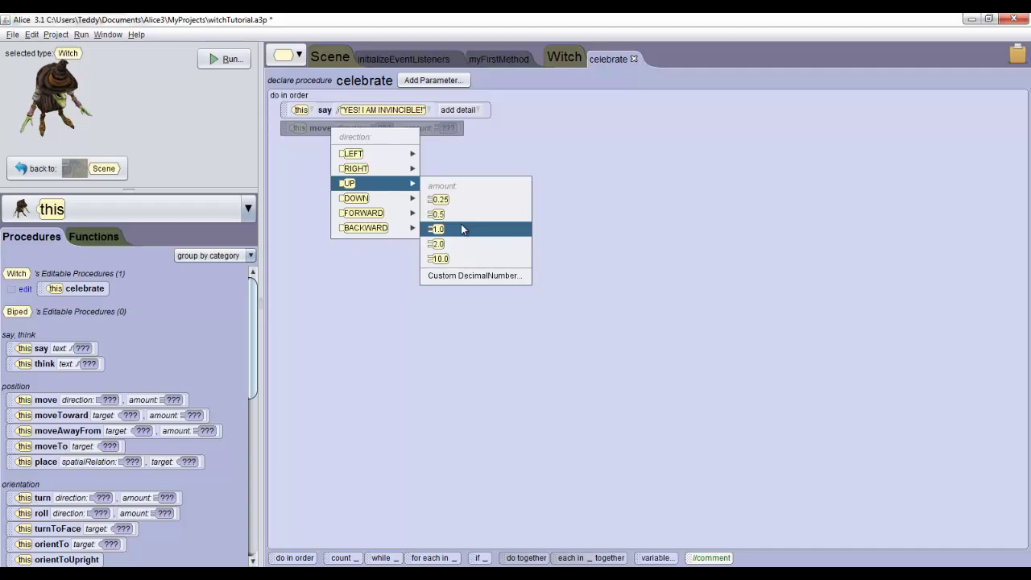
{"action": "left_click", "coordinate": [436, 229]}
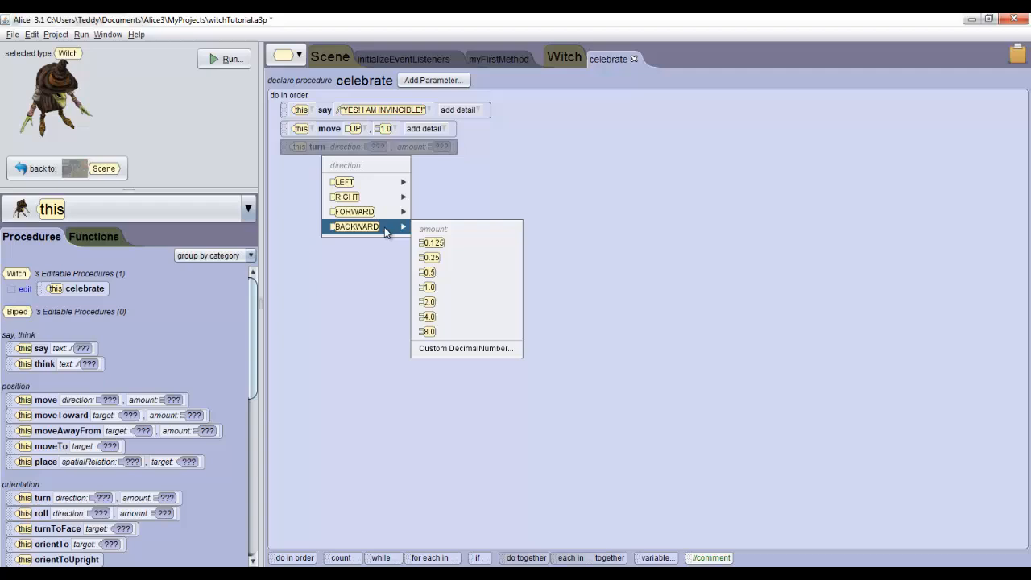
{"action": "mouse_move", "coordinate": [454, 287]}
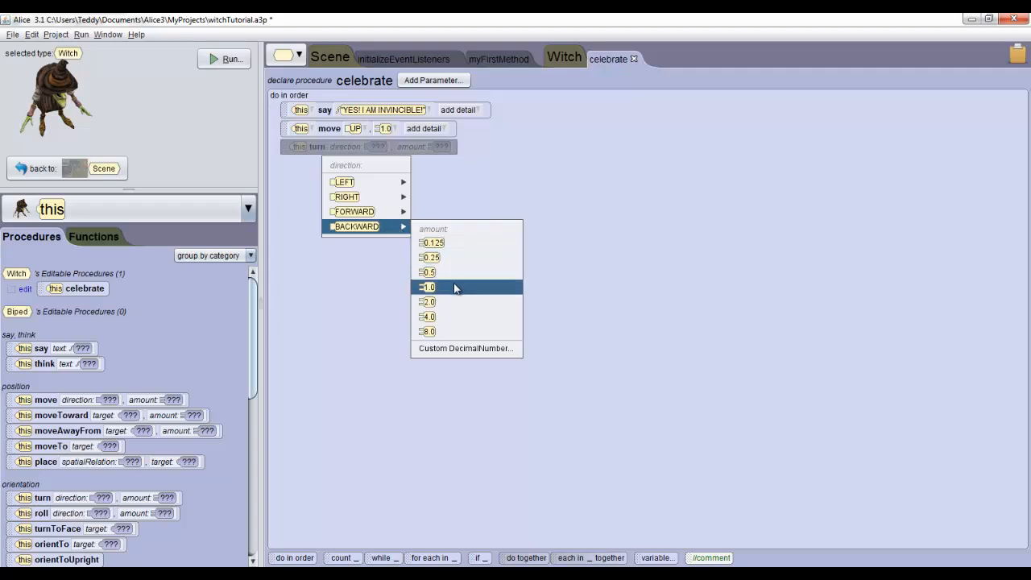
{"action": "mouse_move", "coordinate": [454, 258]}
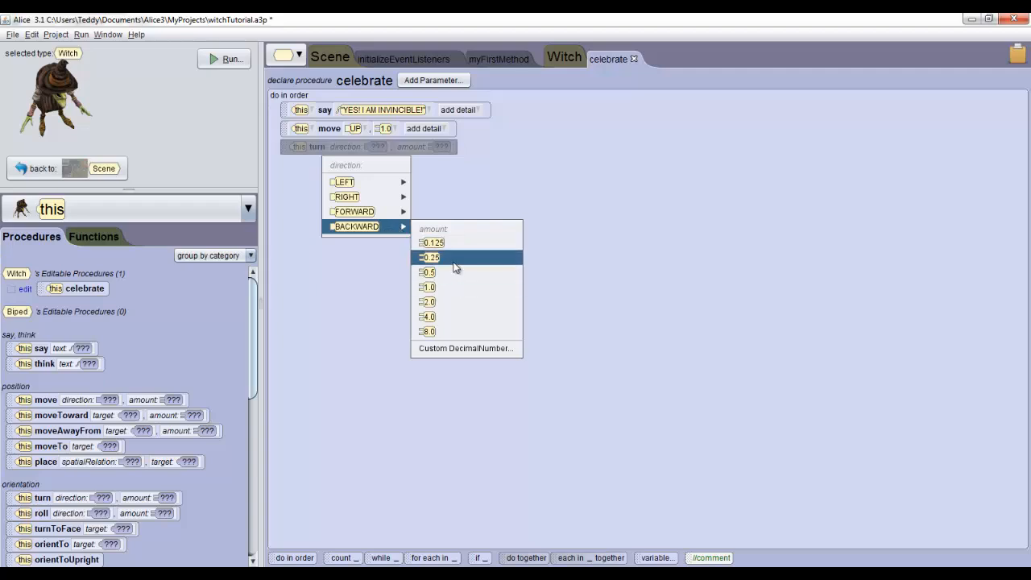
{"action": "mouse_move", "coordinate": [451, 287]}
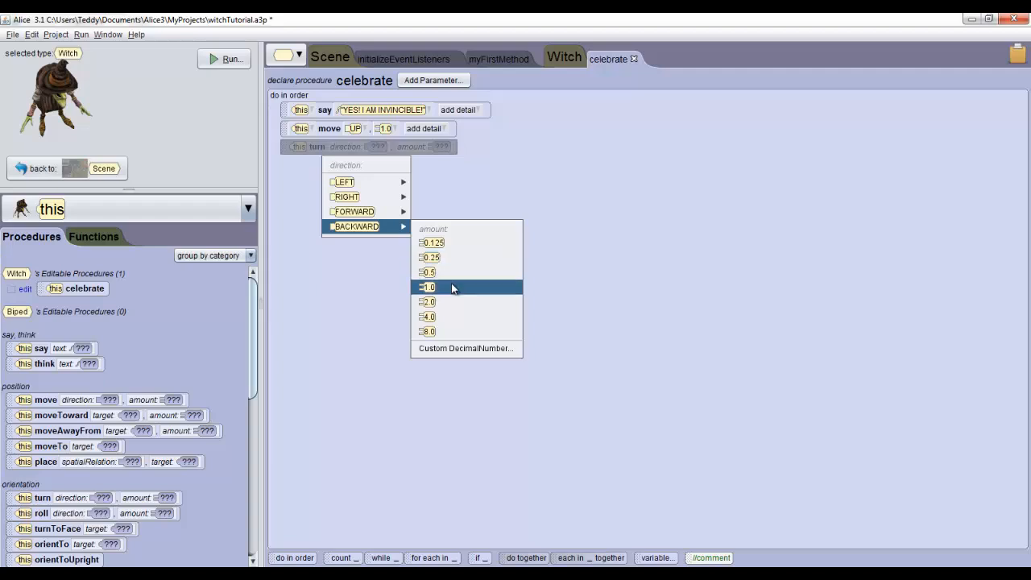
Add a turn statement BACKWARD by 1.0 after the upward move.
{"action": "left_click", "coordinate": [429, 287]}
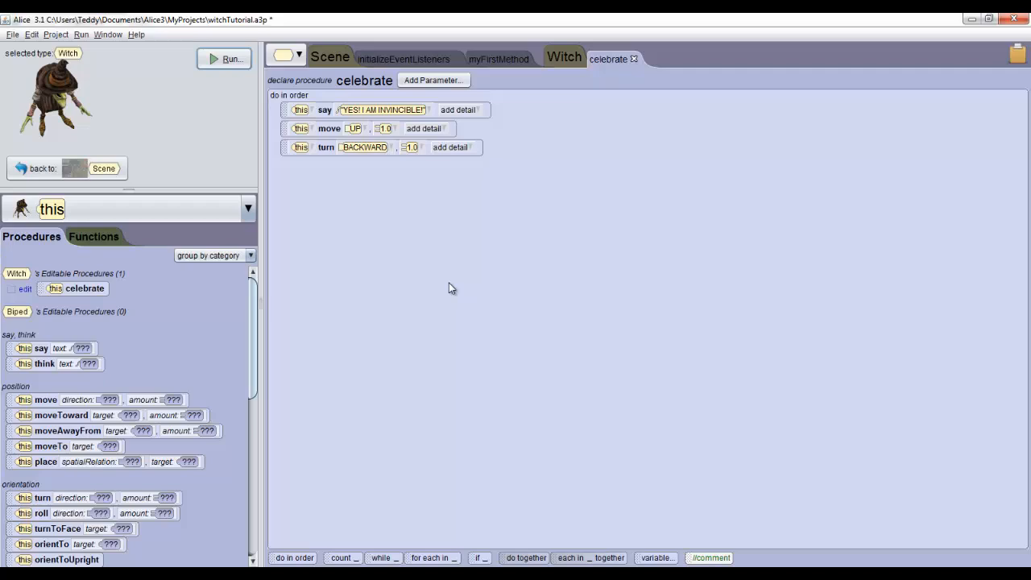
{"action": "mouse_move", "coordinate": [45, 400]}
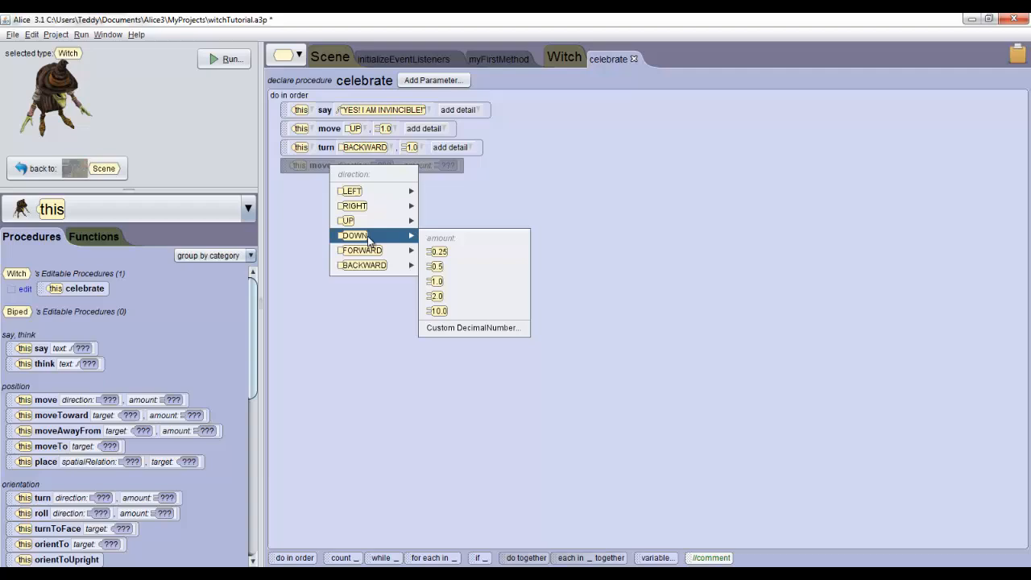
Add a fourth move statement with direction DOWN after the turn.
{"action": "left_click", "coordinate": [437, 280]}
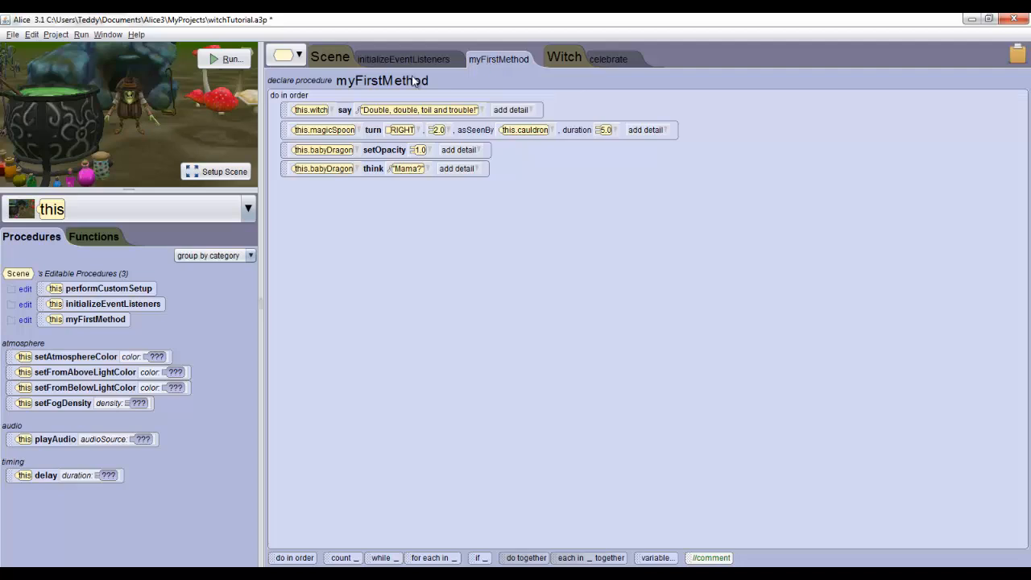
{"action": "mouse_move", "coordinate": [135, 110]}
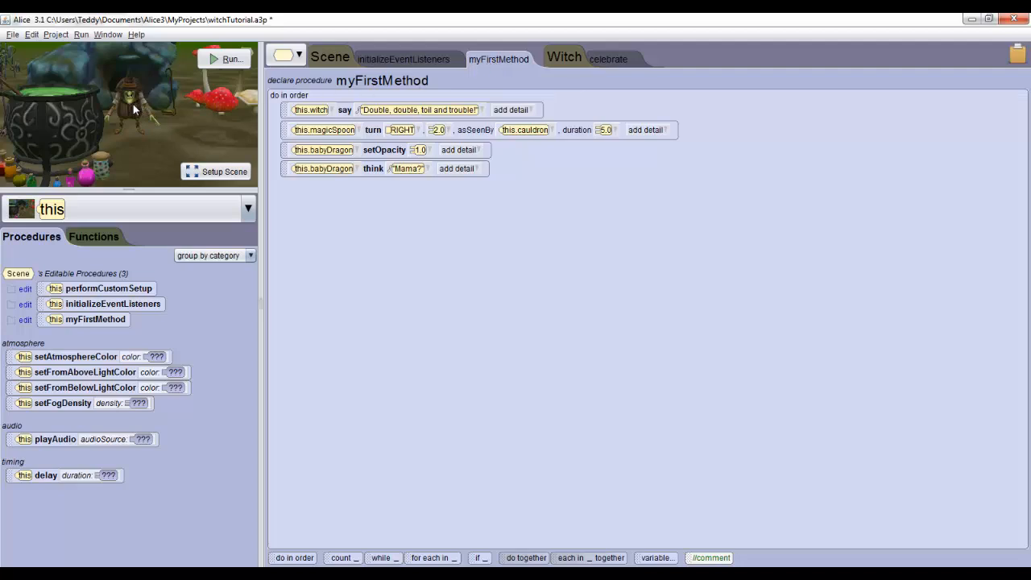
Add a this.witch celebrate call to the end of myFirstMethod and run the scene.
{"action": "left_click", "coordinate": [248, 210]}
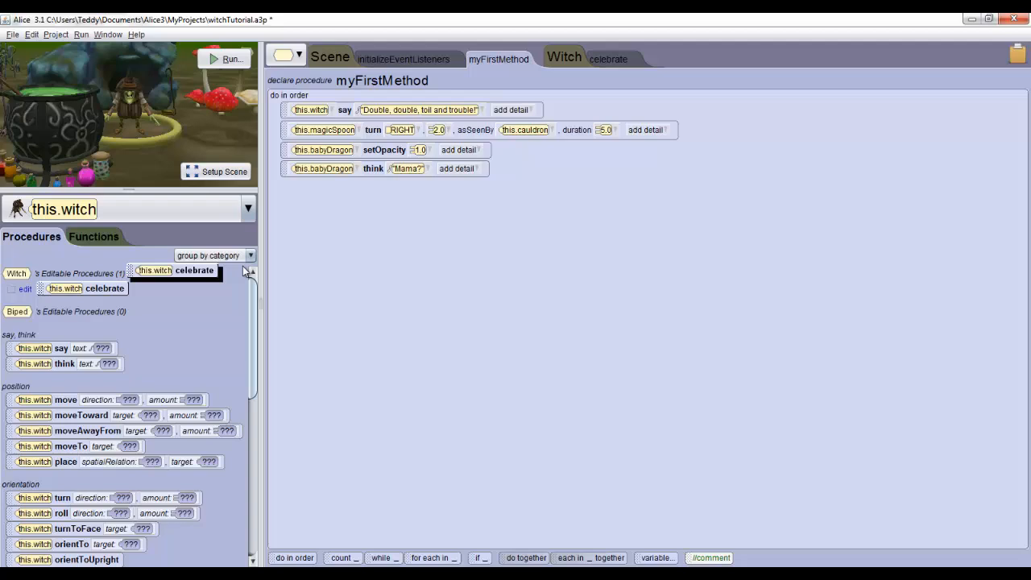
{"action": "left_click_drag", "start_coordinate": [174, 271], "coordinate": [357, 187]}
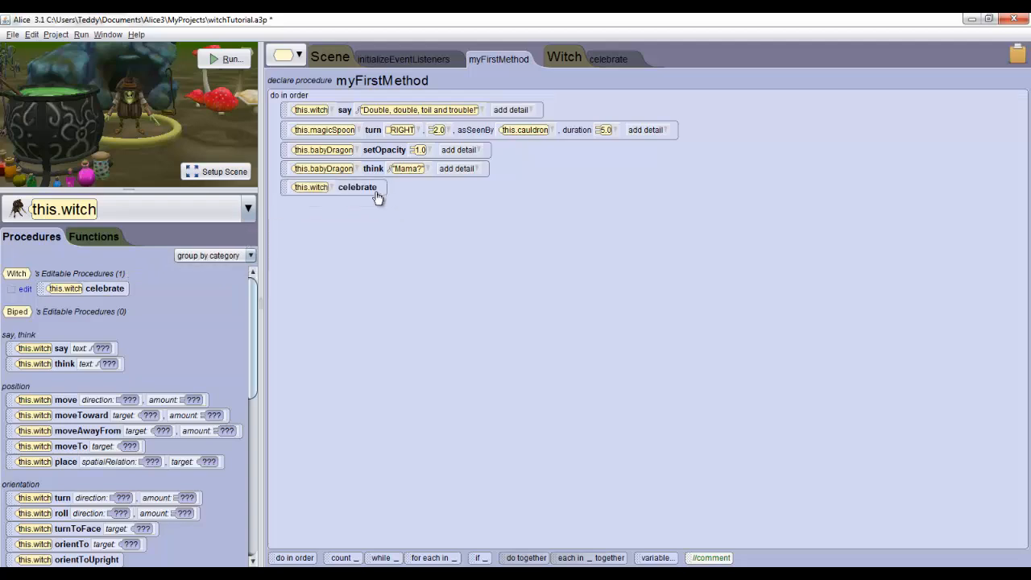
{"action": "left_click", "coordinate": [229, 58]}
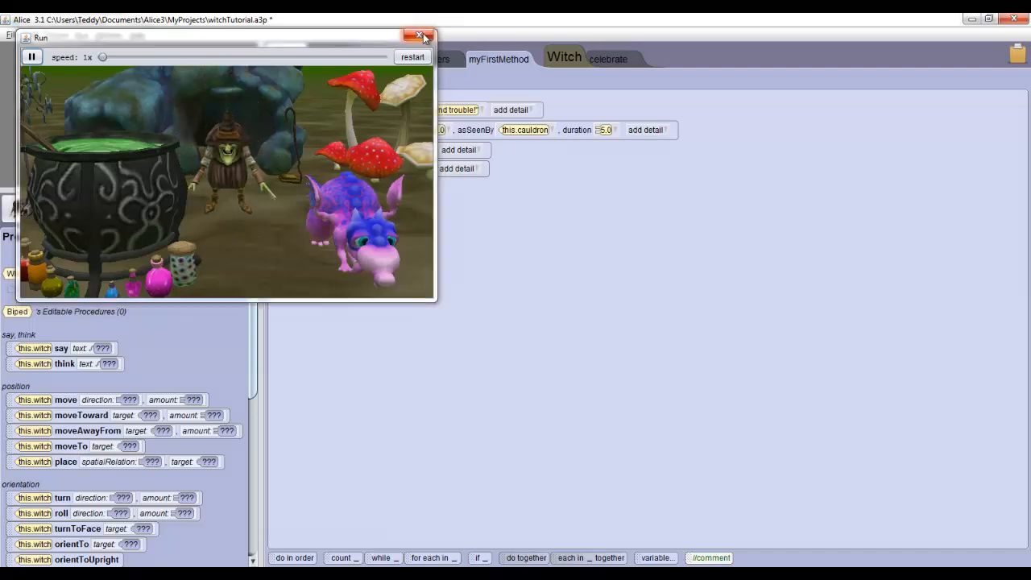
Close the run window and return to the myFirstMethod code.
{"action": "left_click", "coordinate": [419, 37]}
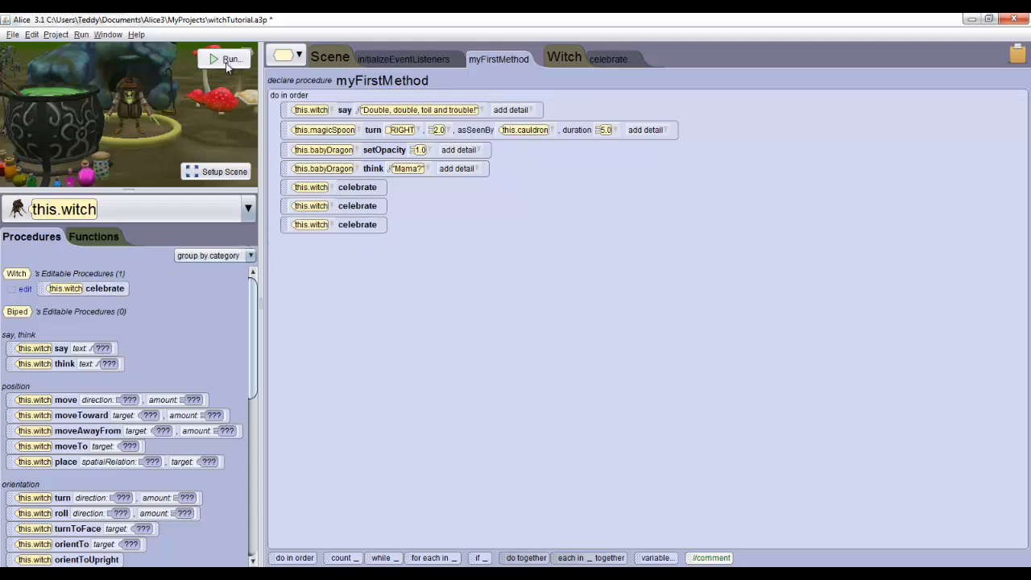
{"action": "left_click", "coordinate": [232, 58]}
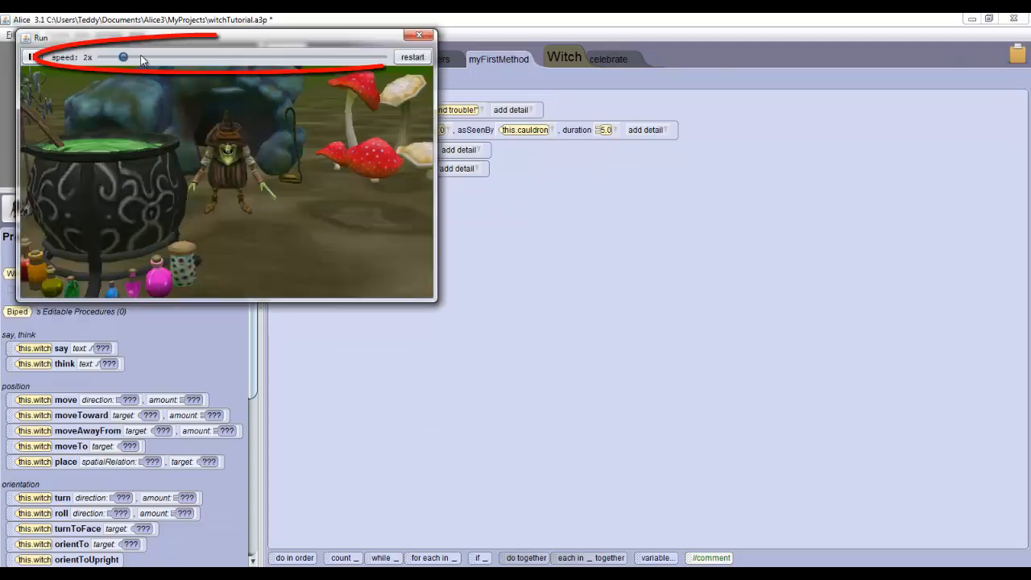
{"action": "left_click_drag", "start_coordinate": [123, 58], "coordinate": [177, 58]}
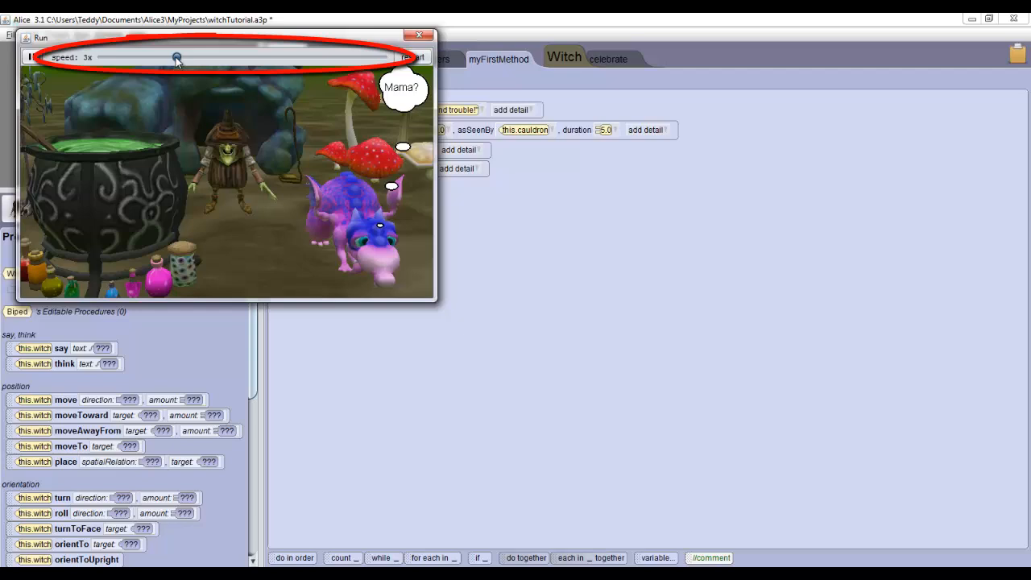
{"action": "left_click_drag", "start_coordinate": [177, 58], "coordinate": [103, 58]}
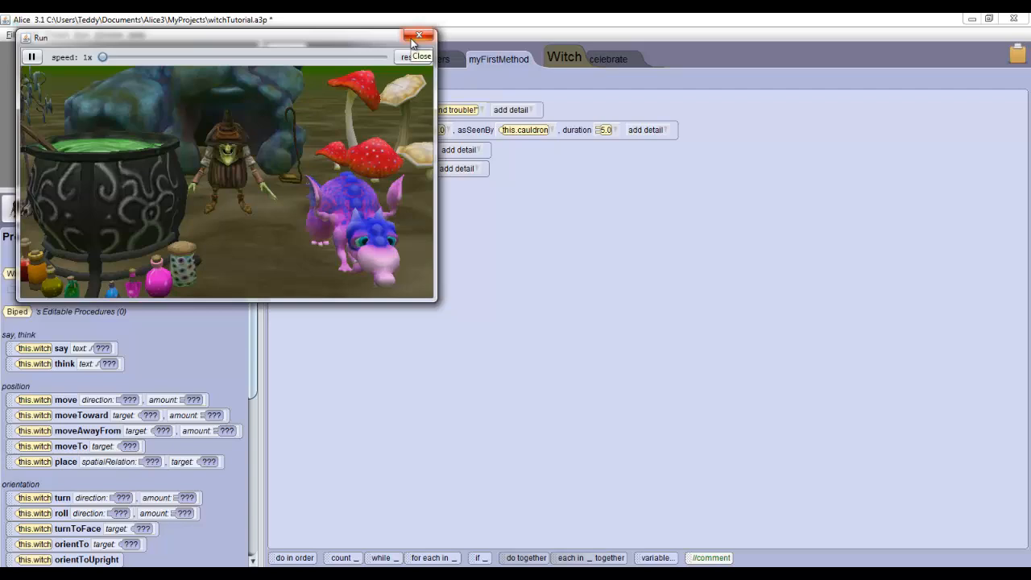
{"action": "left_click", "coordinate": [418, 37]}
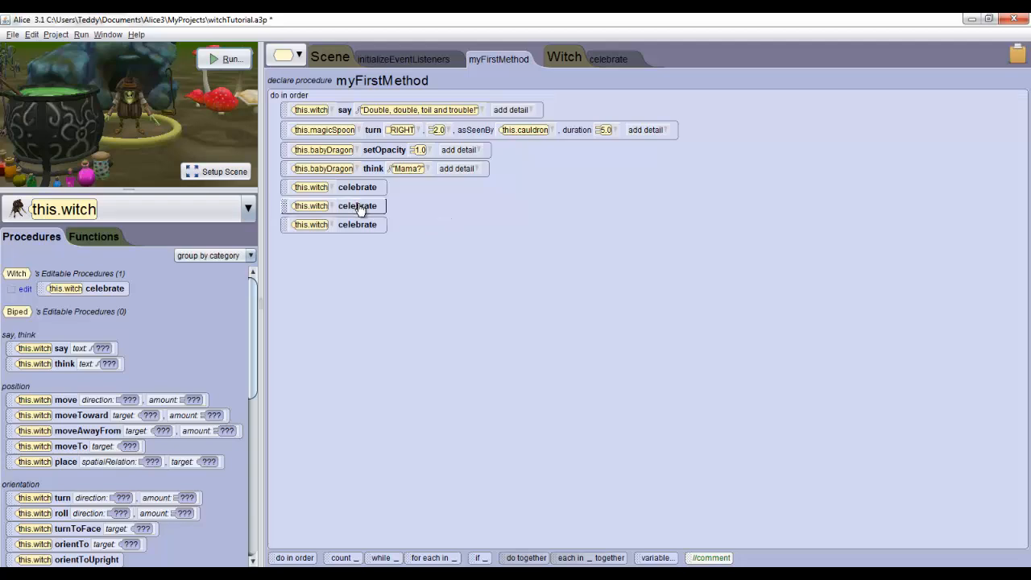
Delete a duplicate celebrate call from myFirstMethod via its context menu.
{"action": "right_click", "coordinate": [357, 206]}
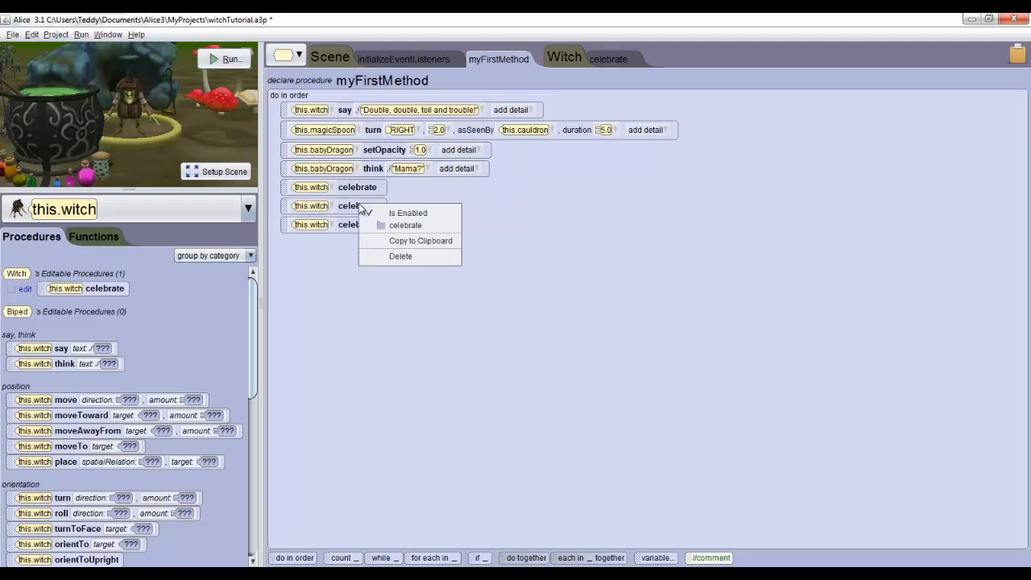
{"action": "mouse_move", "coordinate": [400, 256]}
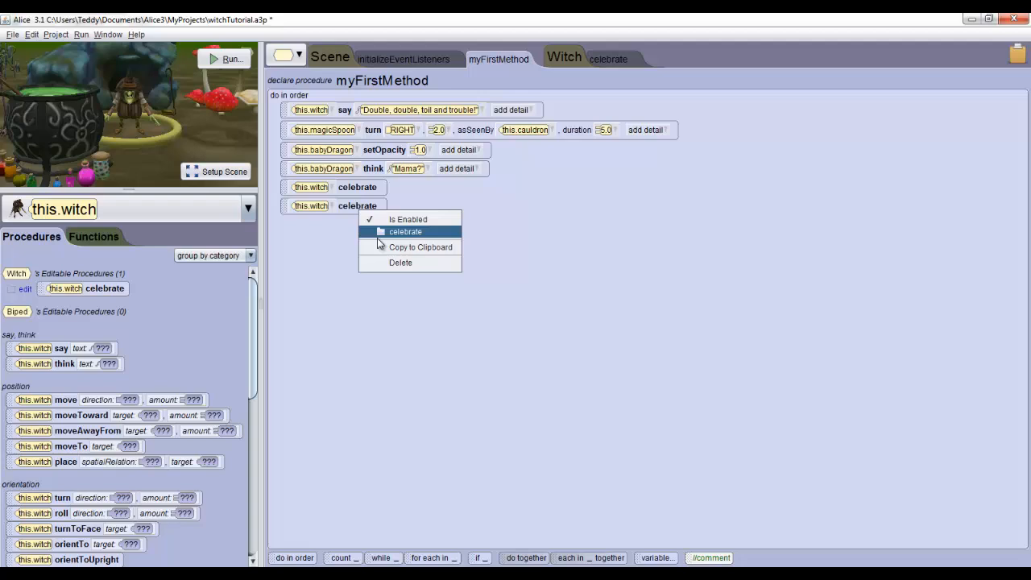
{"action": "left_click", "coordinate": [399, 262]}
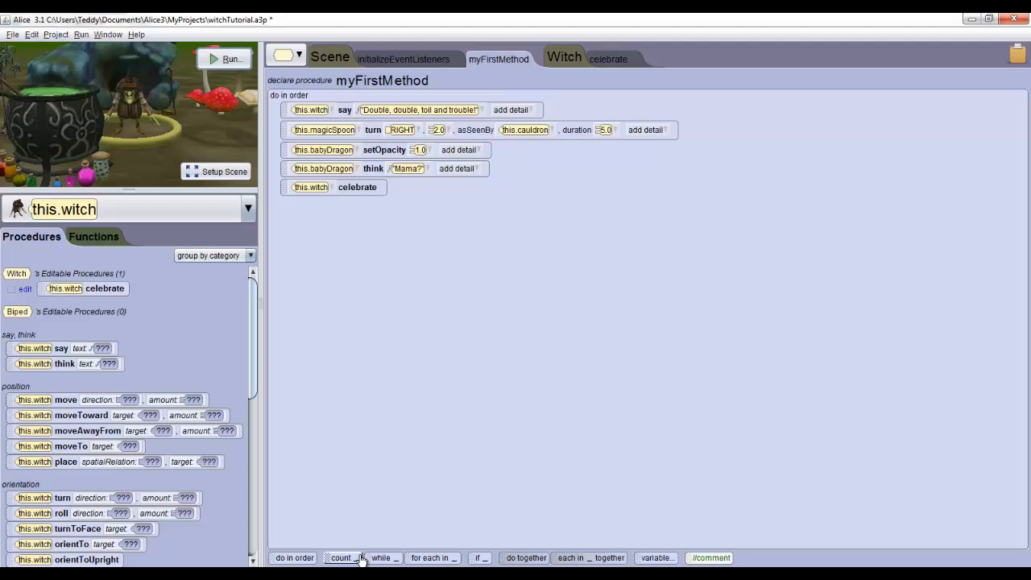
Wrap the this.witch celebrate call in a count loop set to 3.
{"action": "left_click", "coordinate": [342, 557]}
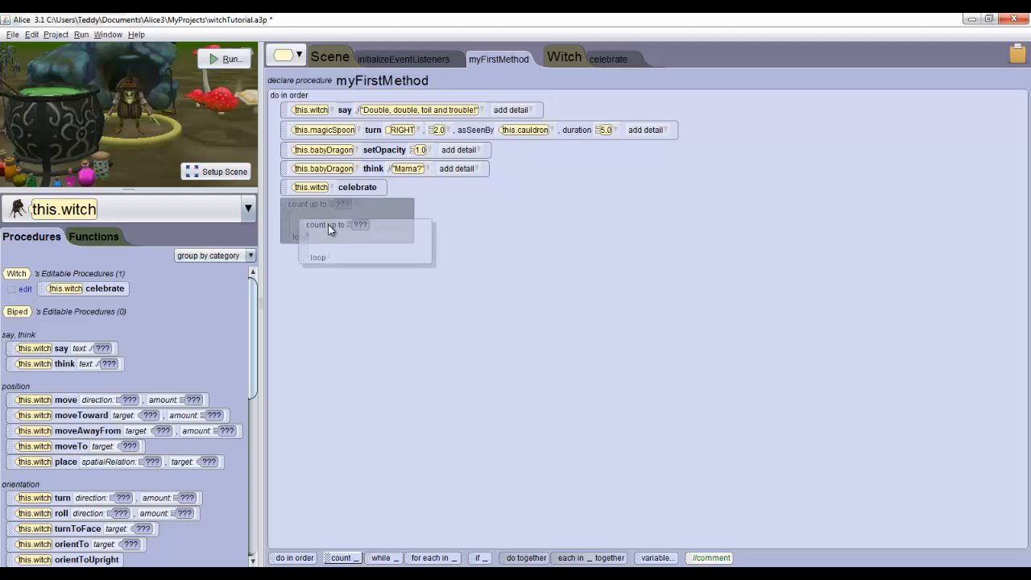
{"action": "left_click", "coordinate": [360, 226]}
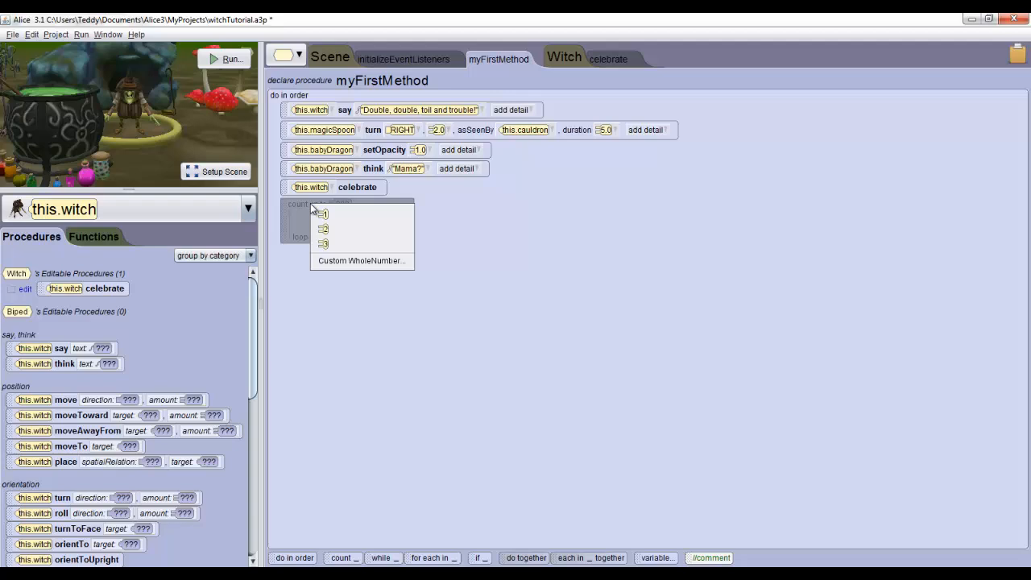
{"action": "mouse_move", "coordinate": [345, 212]}
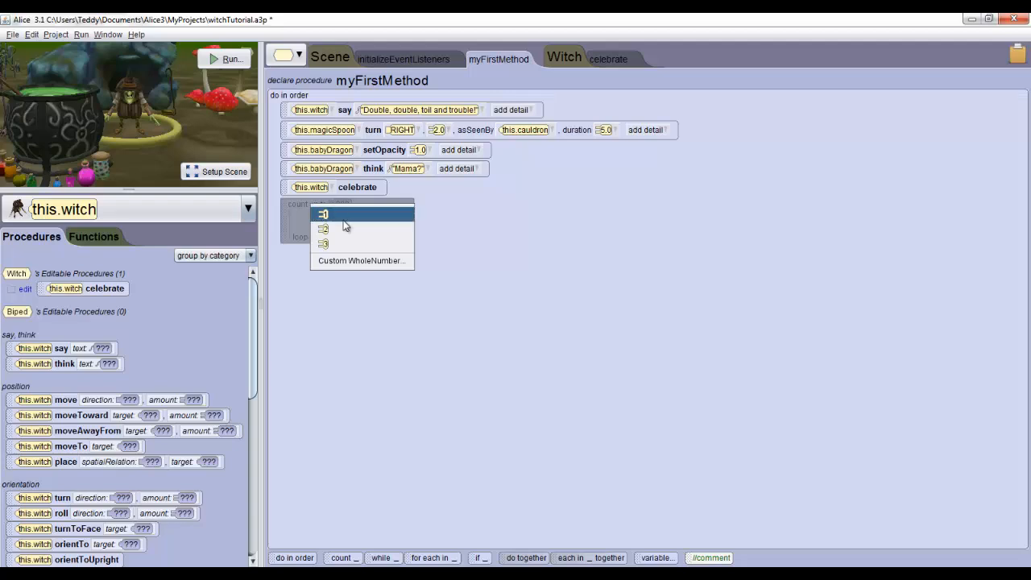
{"action": "mouse_move", "coordinate": [339, 245]}
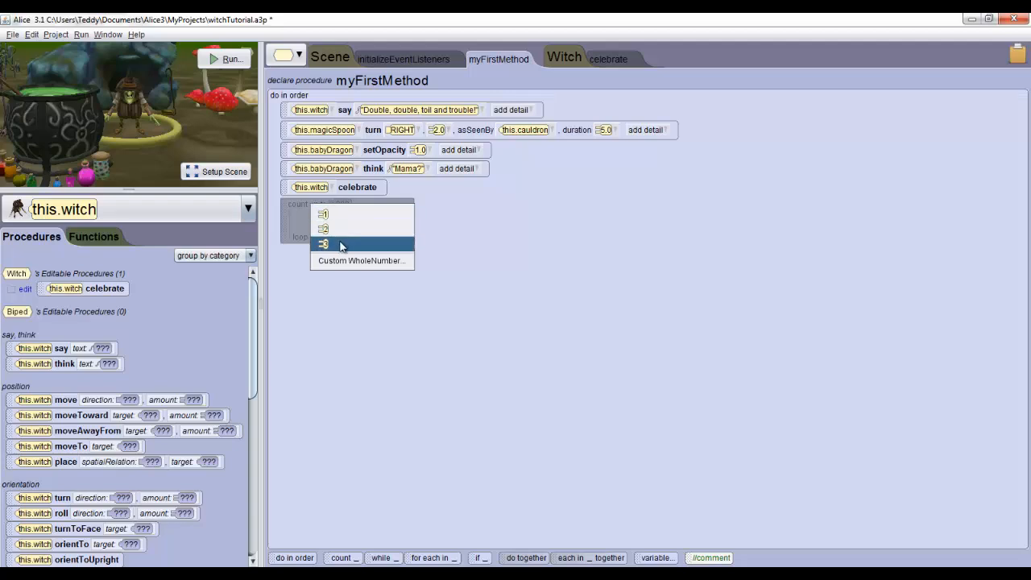
{"action": "left_click", "coordinate": [322, 244]}
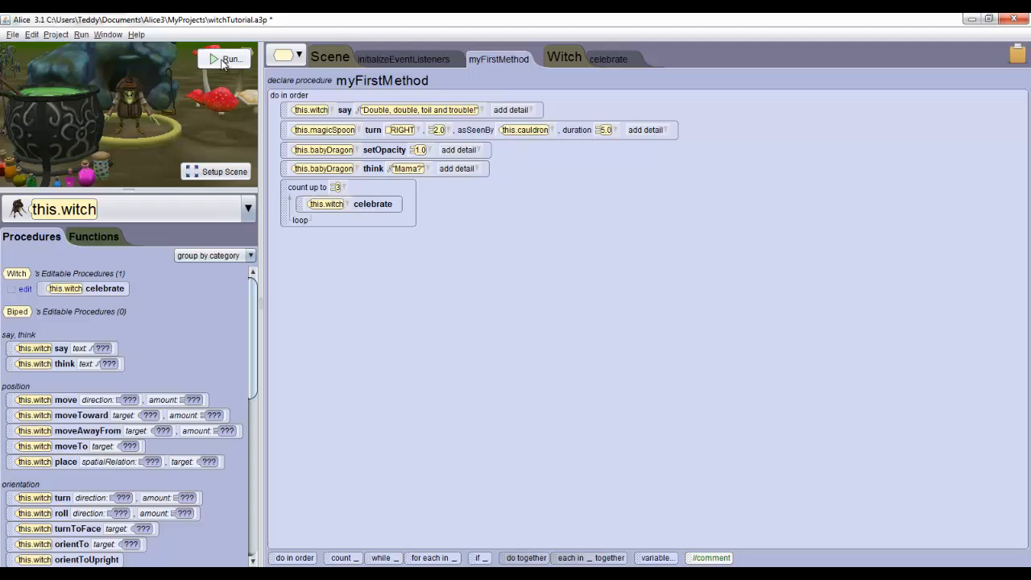
{"action": "left_click", "coordinate": [228, 58]}
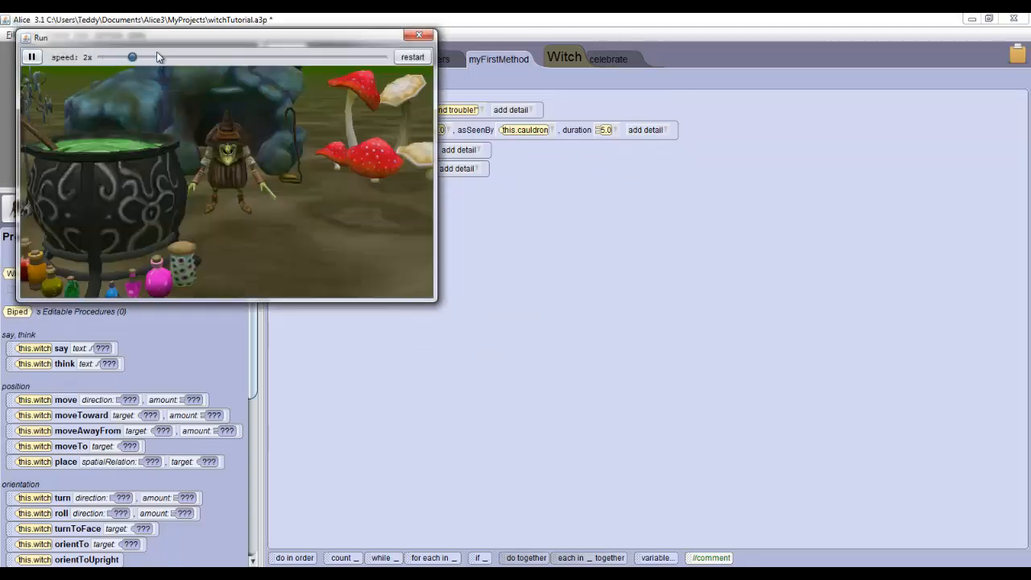
{"action": "left_click_drag", "start_coordinate": [132, 57], "coordinate": [261, 56]}
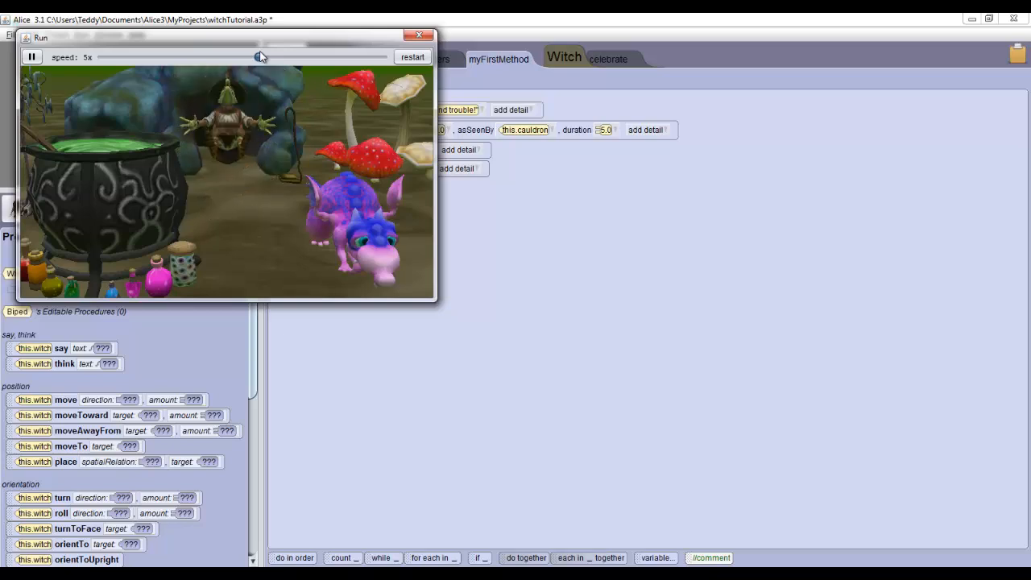
{"action": "left_click_drag", "start_coordinate": [261, 57], "coordinate": [102, 57]}
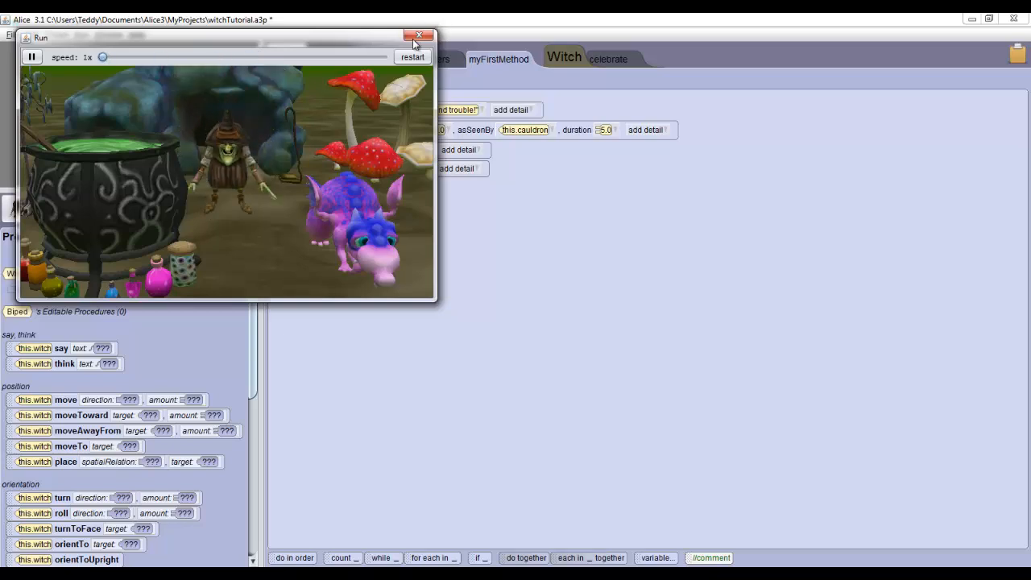
{"action": "left_click", "coordinate": [419, 36]}
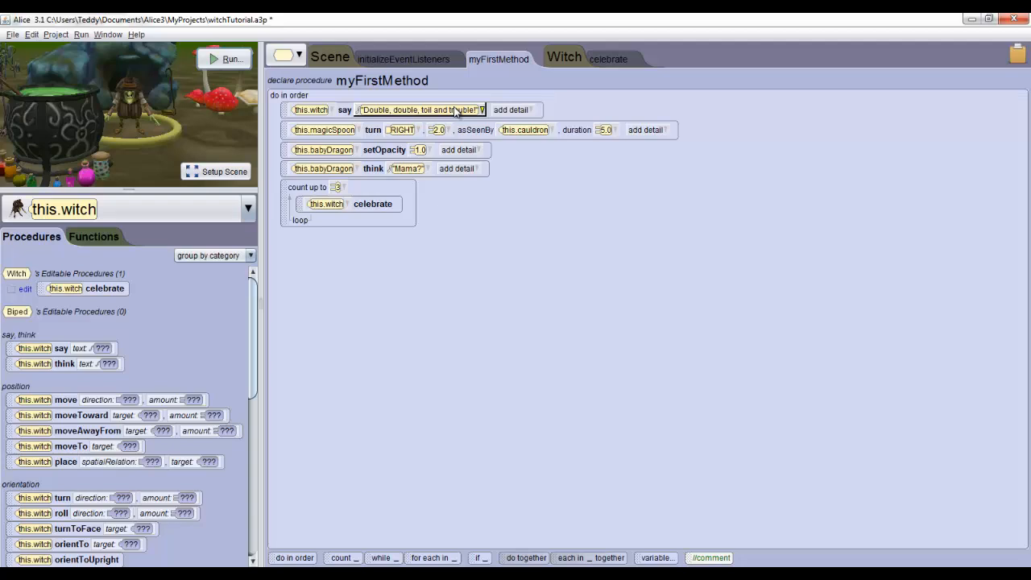
Try the loop with a large custom WholeNumber count, run the scene, and close the preview.
{"action": "left_click", "coordinate": [335, 187]}
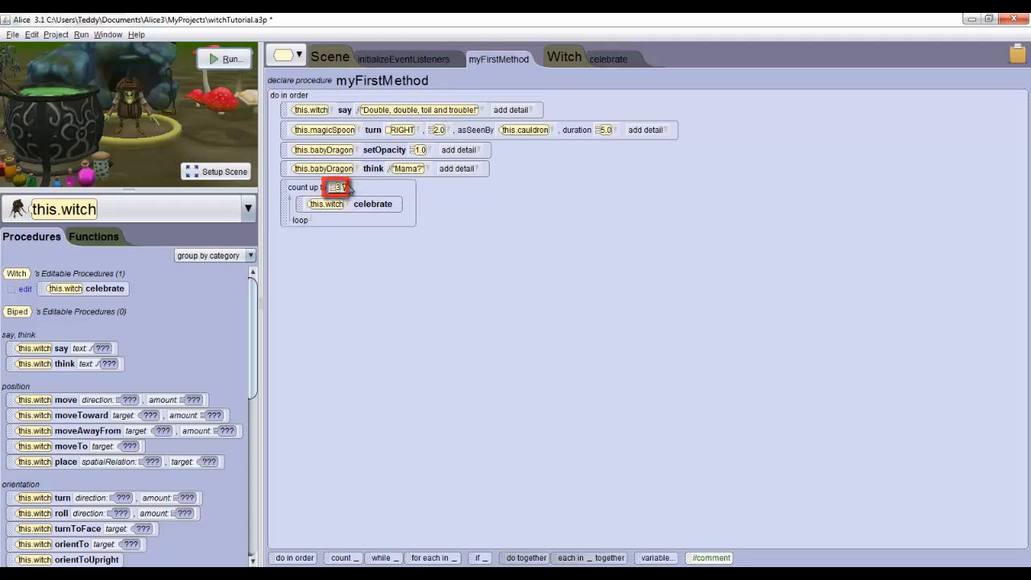
{"action": "left_click", "coordinate": [338, 187]}
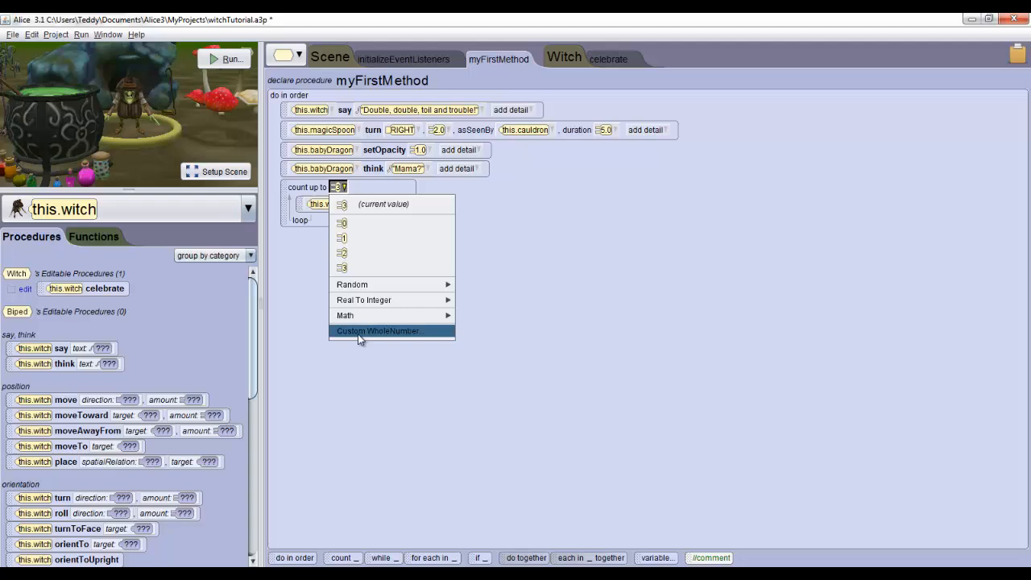
{"action": "left_click", "coordinate": [379, 331]}
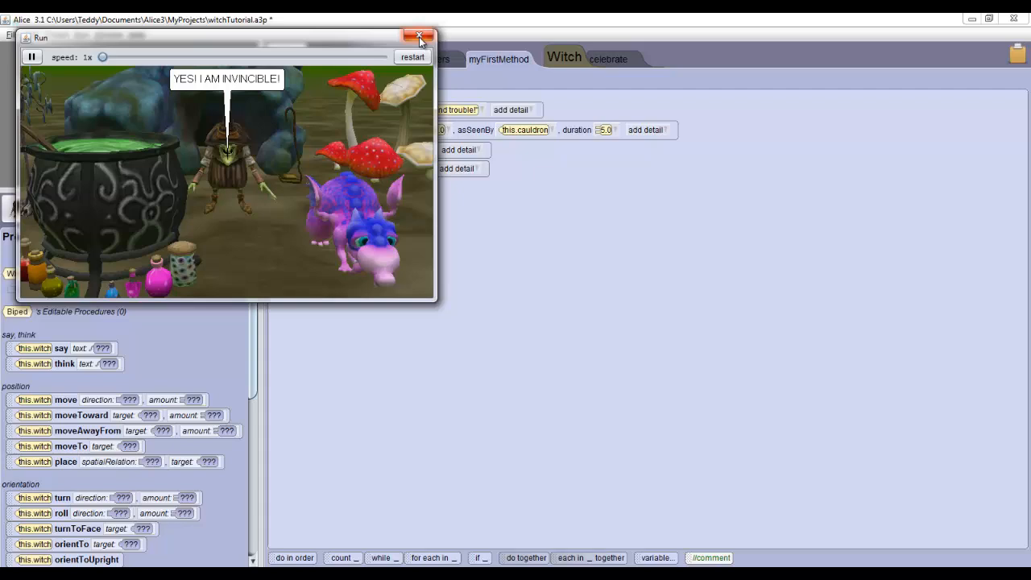
{"action": "left_click", "coordinate": [419, 37]}
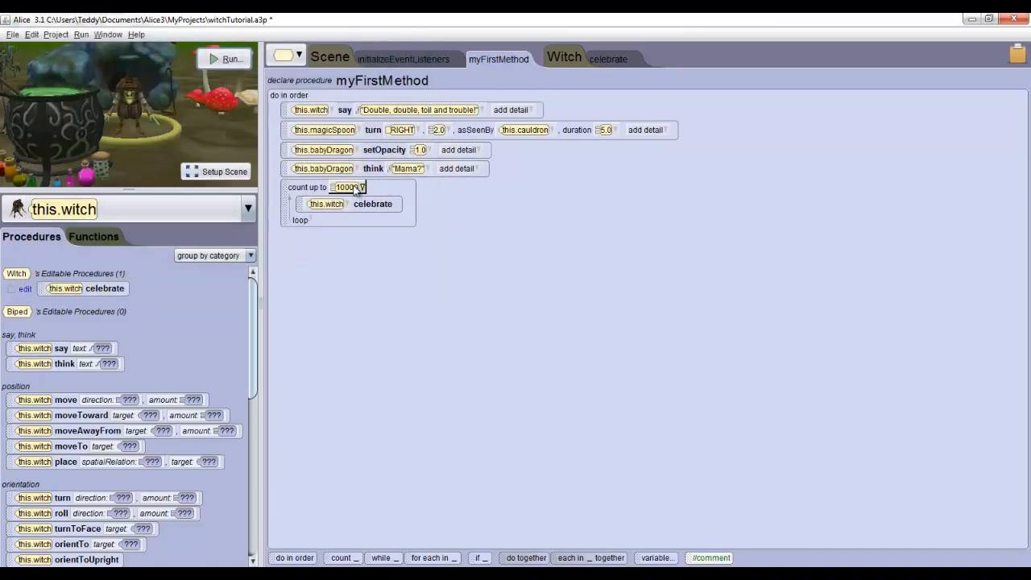
Set the loop count back to 3 and save the project.
{"action": "left_click", "coordinate": [348, 187]}
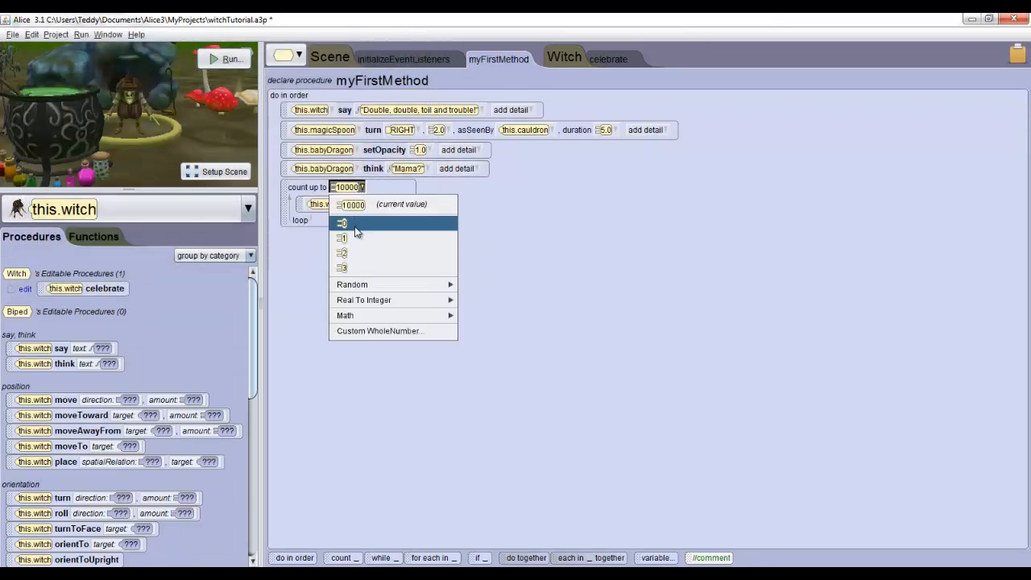
{"action": "left_click", "coordinate": [341, 268]}
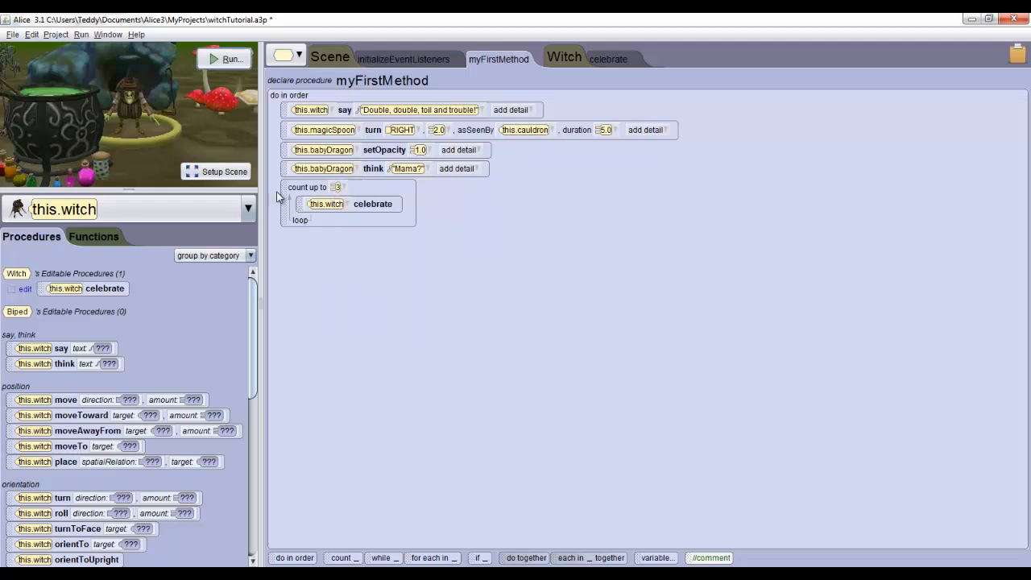
{"action": "left_click", "coordinate": [13, 34]}
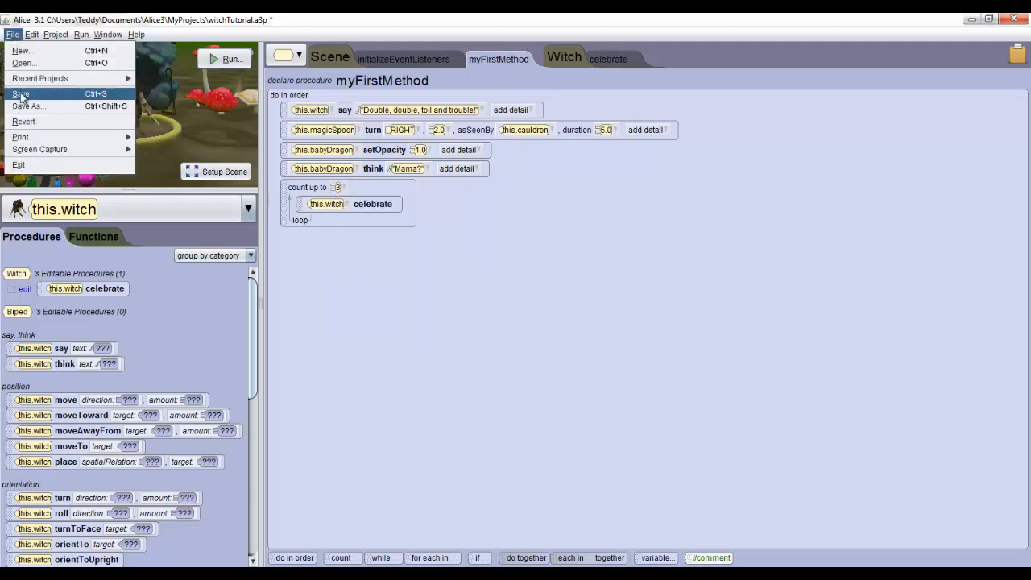